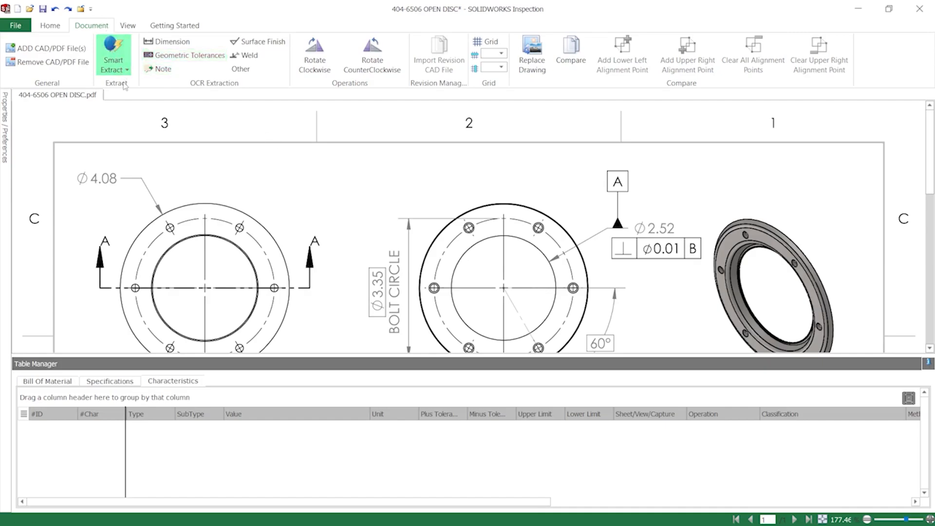
mouse_move(205, 88)
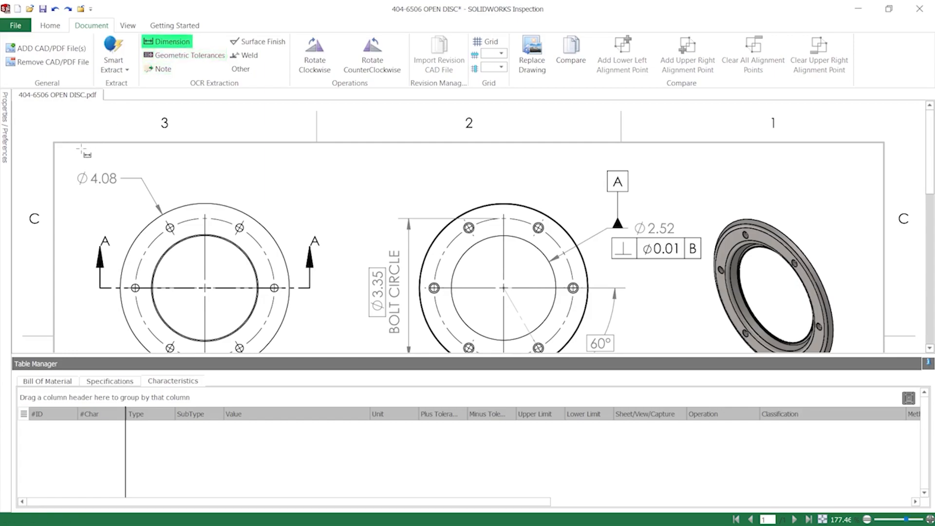
Box-capture the Ø4.08 diameter callout as a Dimension characteristic with nominal 4.08
left_click(96, 178)
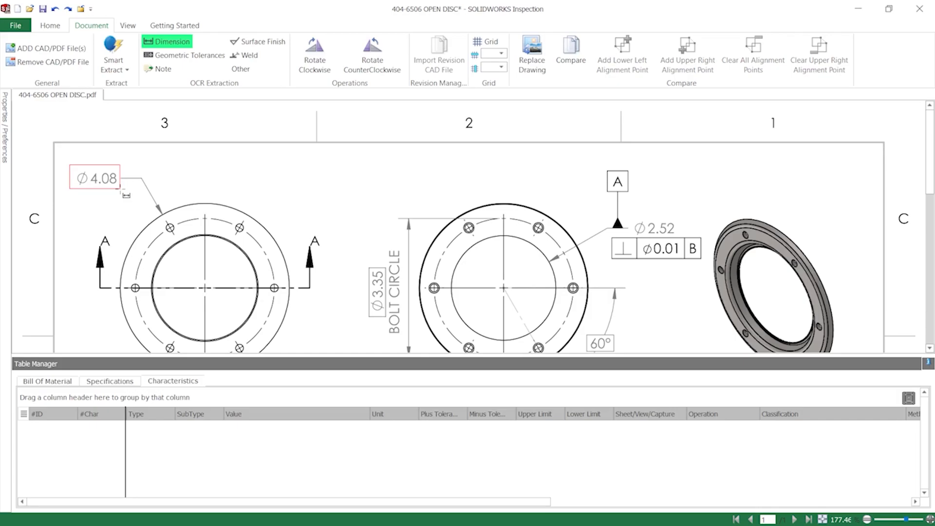
left_click(94, 177)
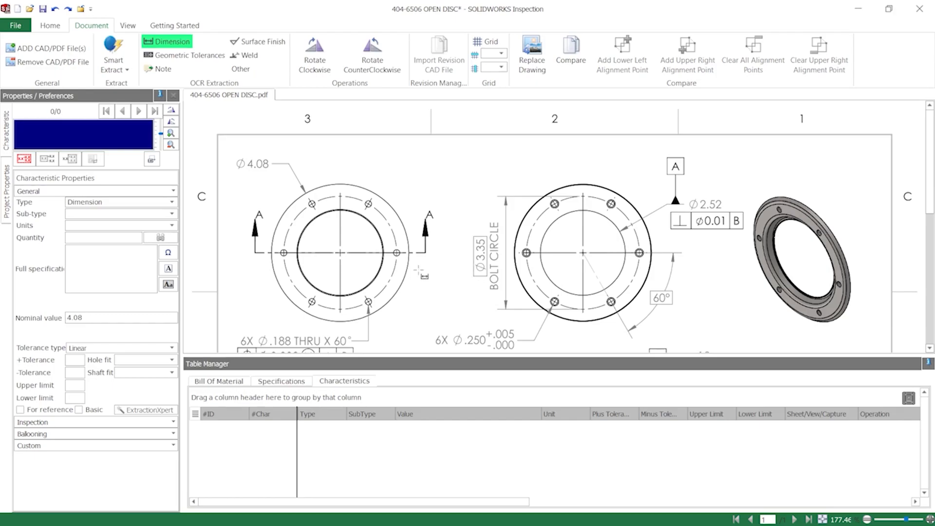
Show the blank project properties (lot size 200) and scroll the drawing to its 404-6506 title block
left_click(6, 205)
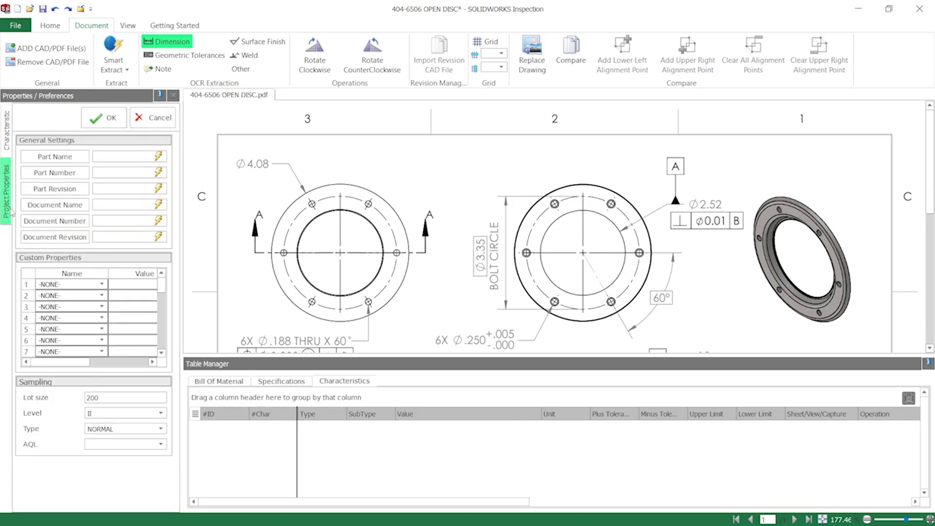
left_click(125, 206)
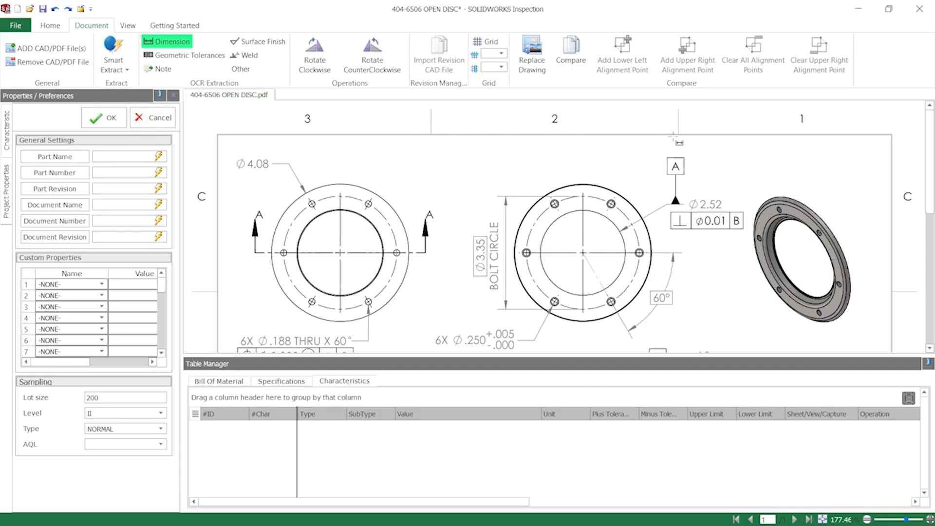
scroll("down", 3)
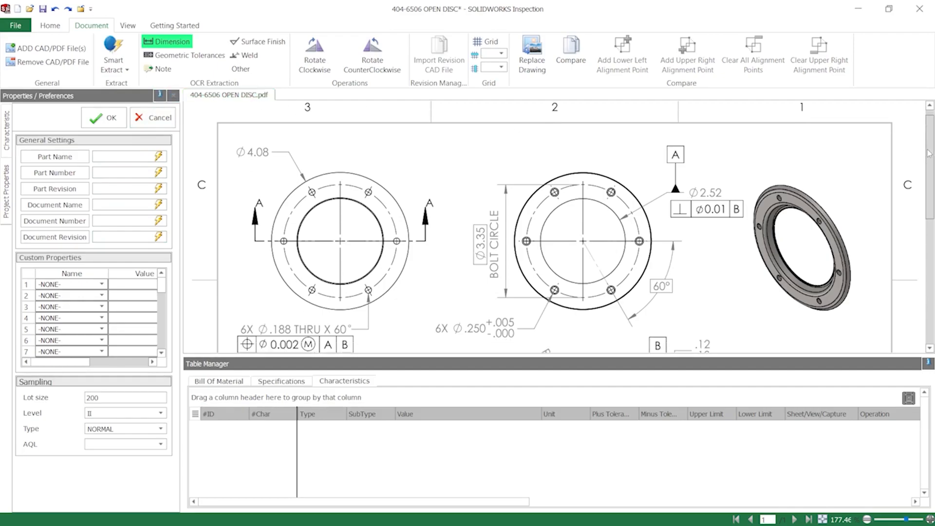
scroll("down", 3)
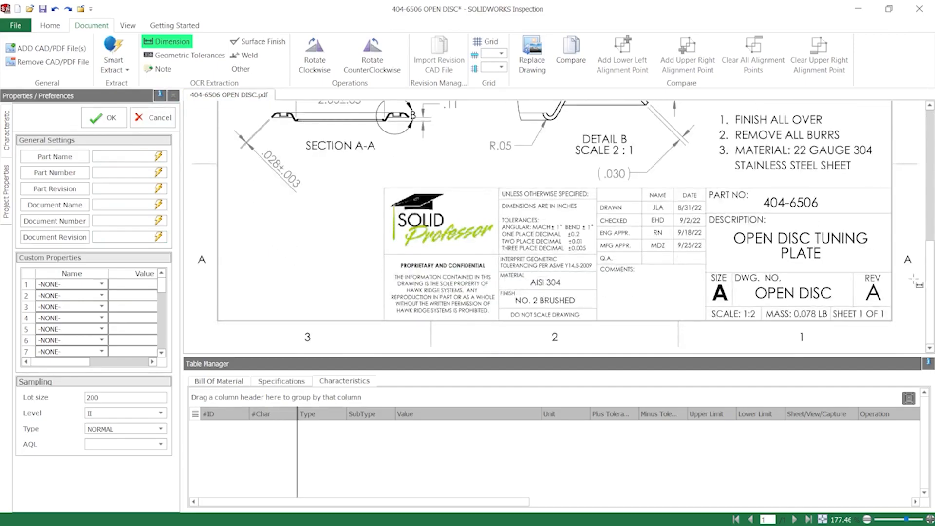
left_click(127, 26)
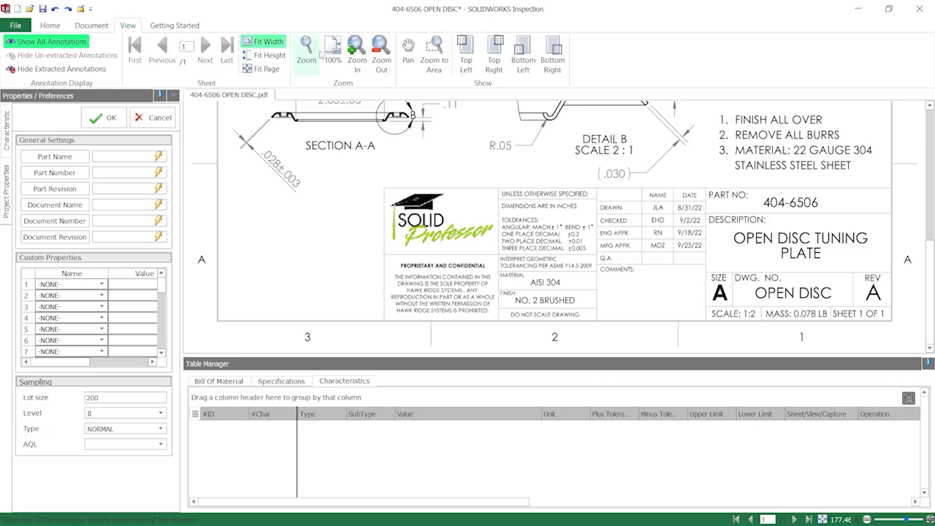
Extract Part Name 'TUNING PLATE' from the description and Part Number 404-6506 from the title block
left_click(434, 54)
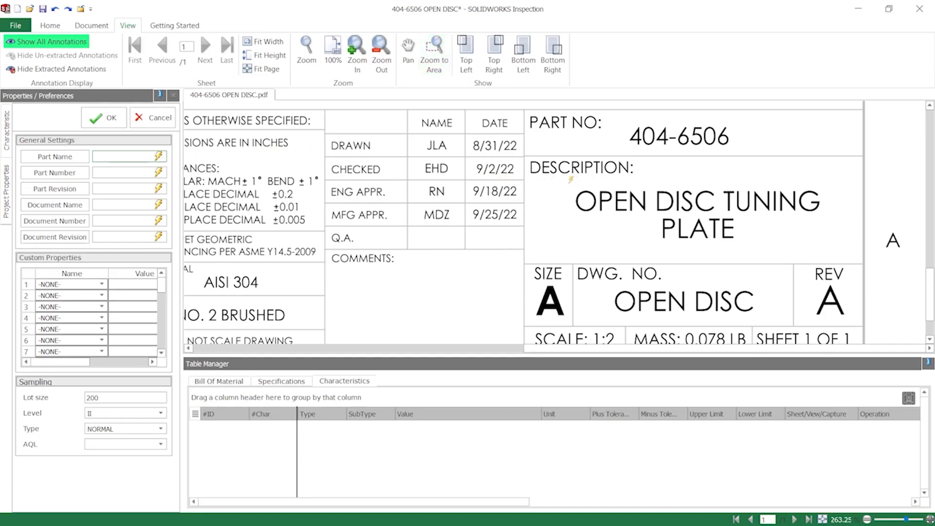
left_click(696, 214)
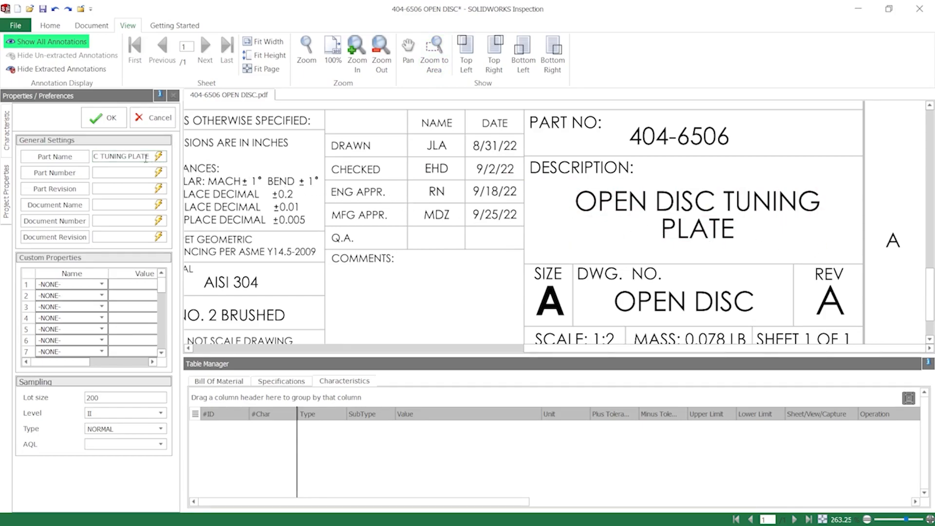
left_click(125, 173)
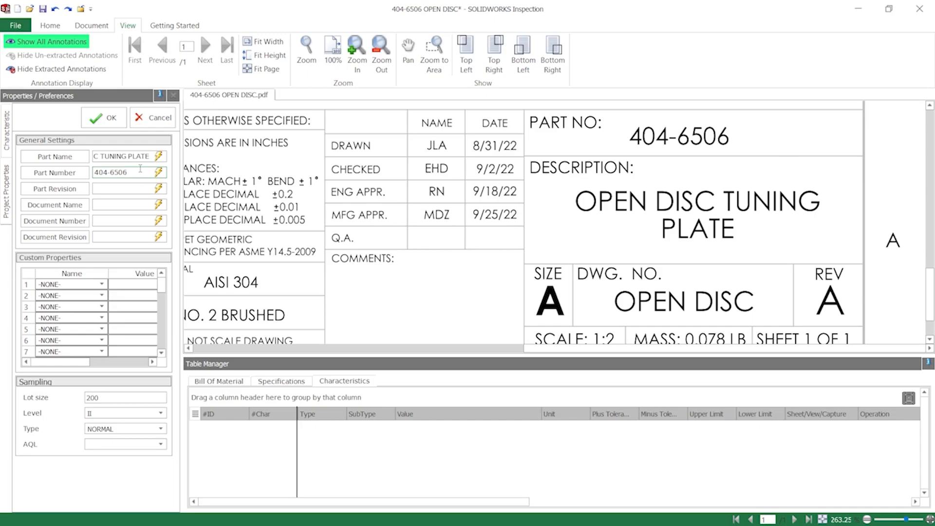
left_click(91, 25)
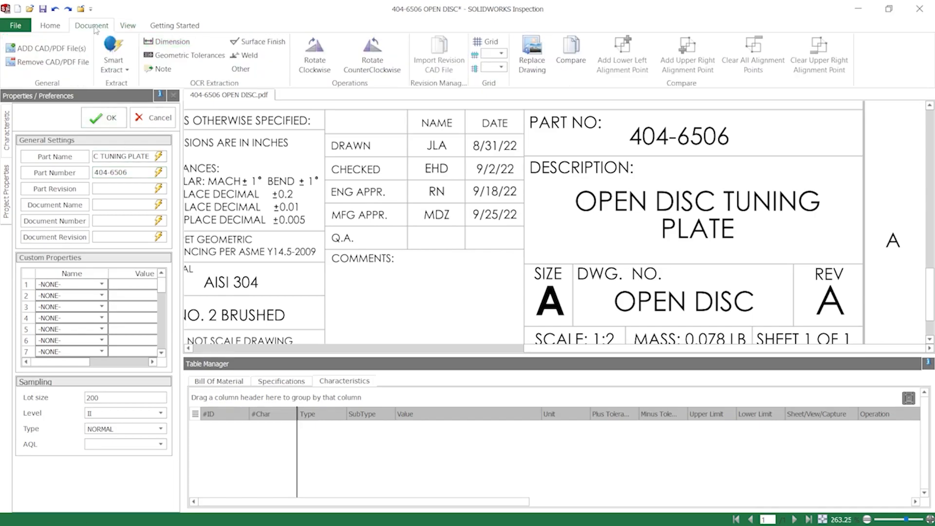
Extract the 3A-6200 muffler core drawing's DWG. NO. into the Document Number field
left_click(532, 53)
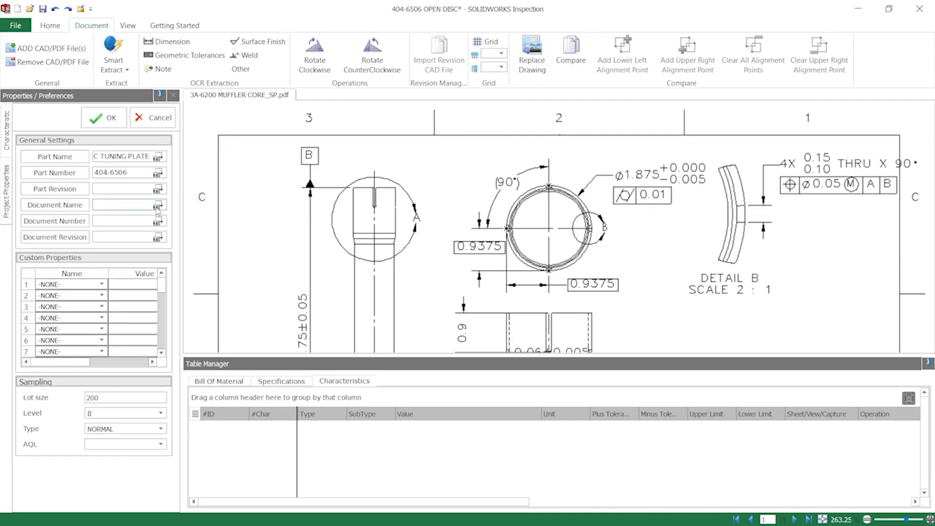
mouse_move(404, 201)
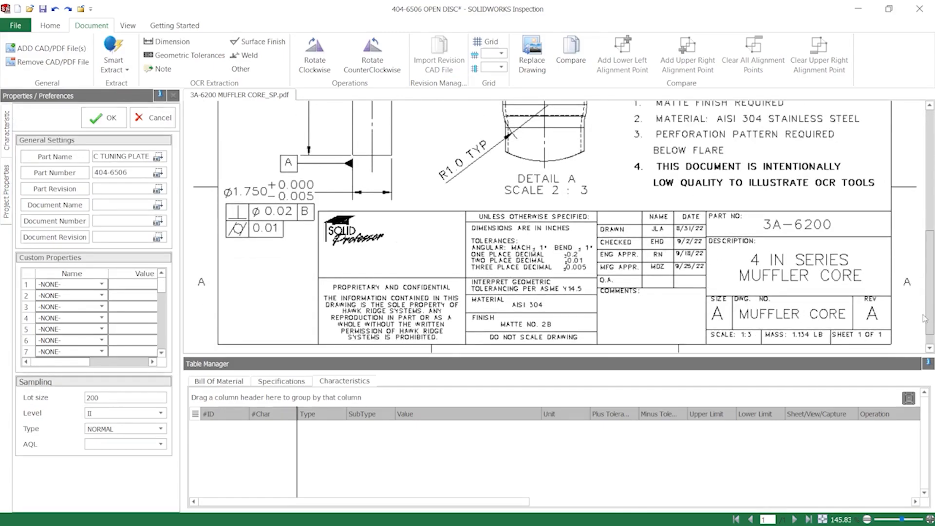
scroll("down", 3)
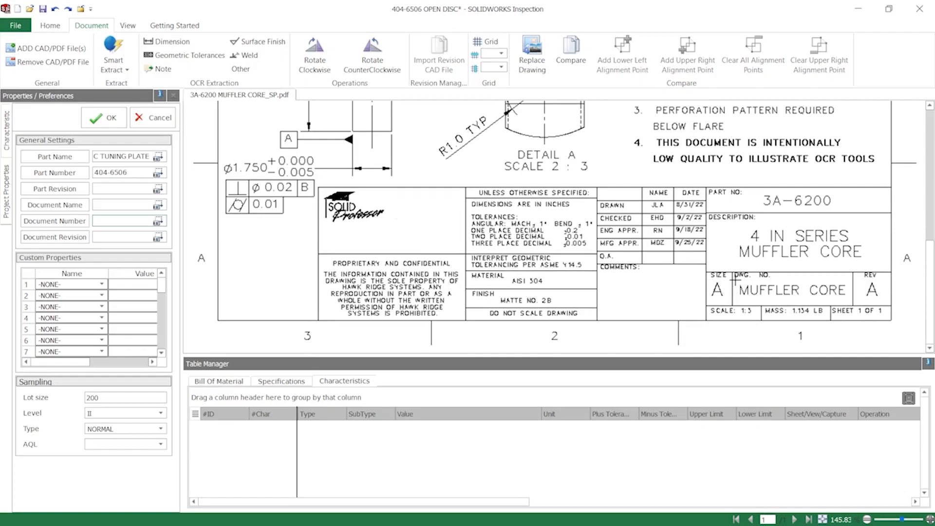
left_click(788, 290)
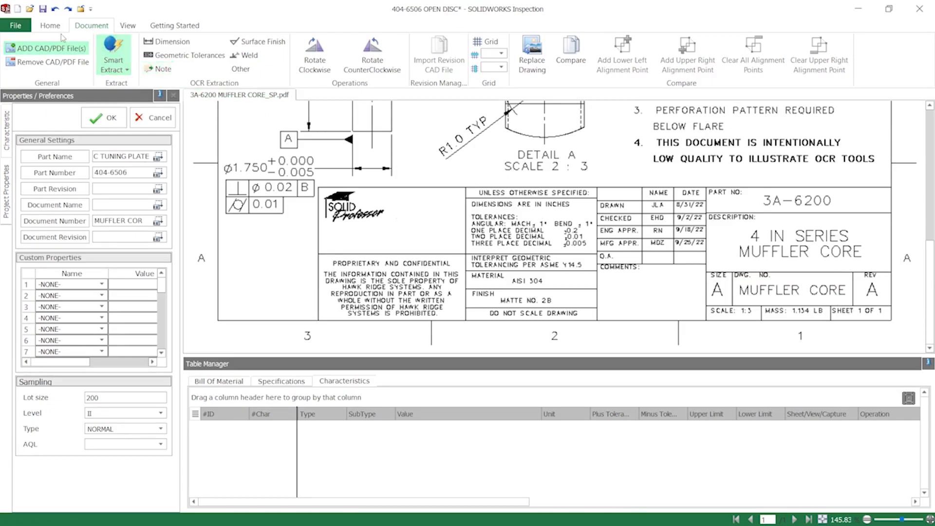
left_click(49, 26)
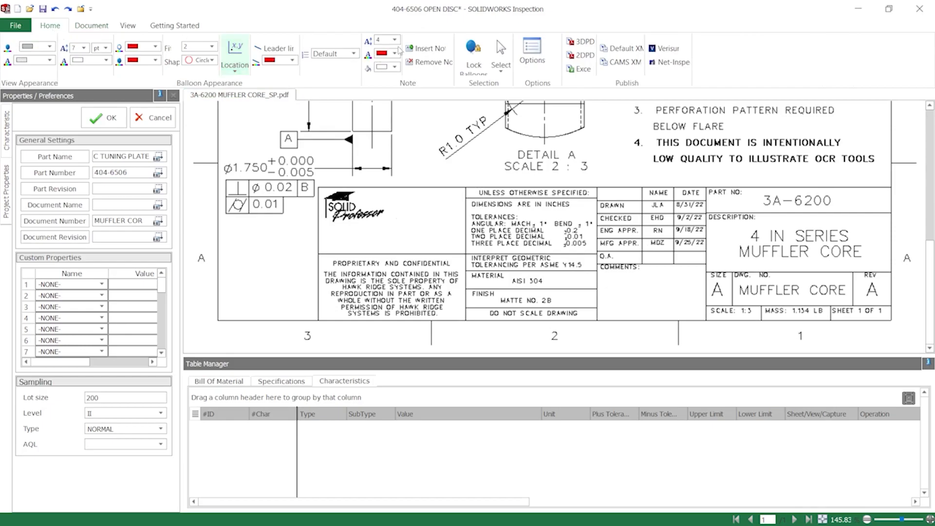
Set the Dimensions OCR Dictionary to ACAD in Project Options and accept
left_click(530, 54)
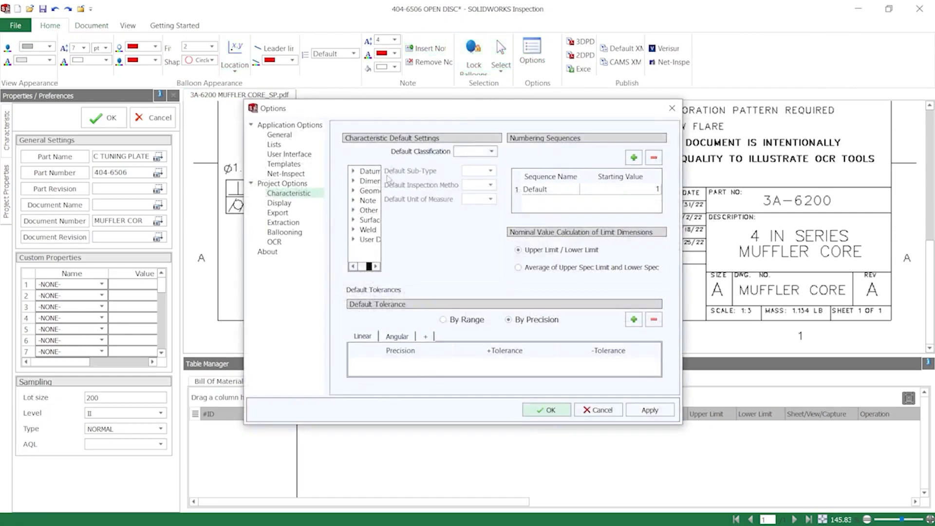
left_click(274, 242)
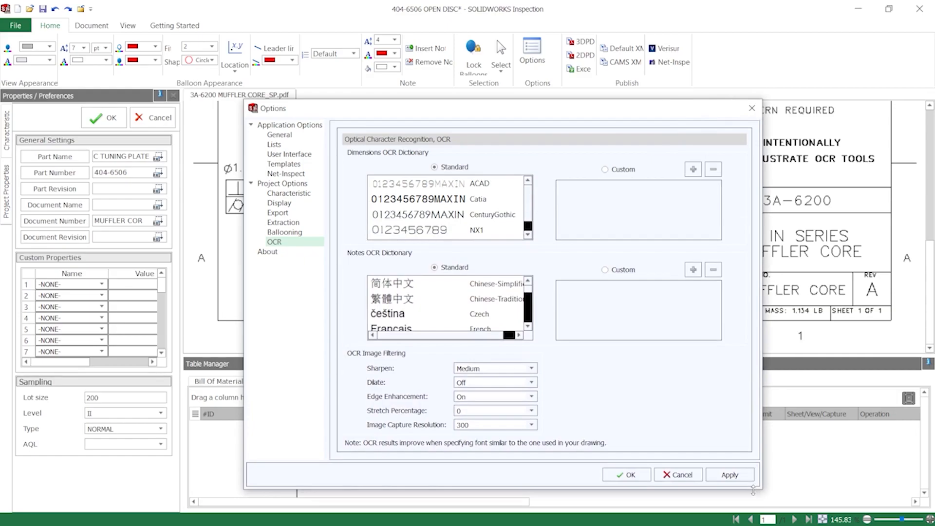
mouse_move(710, 442)
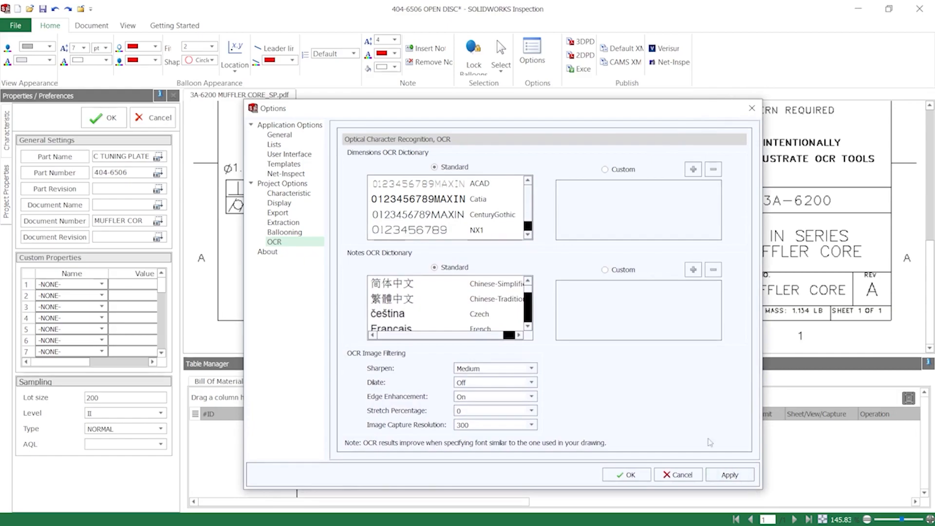
mouse_move(371, 160)
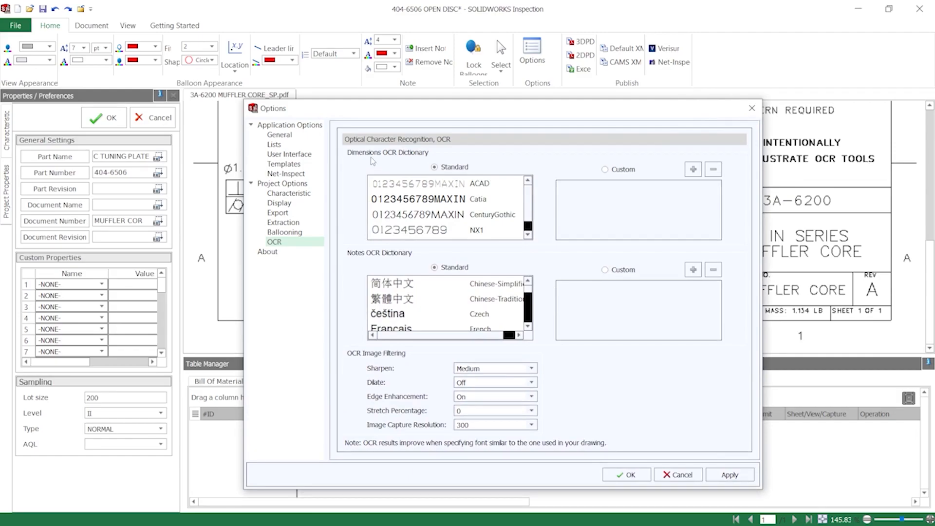
mouse_move(408, 358)
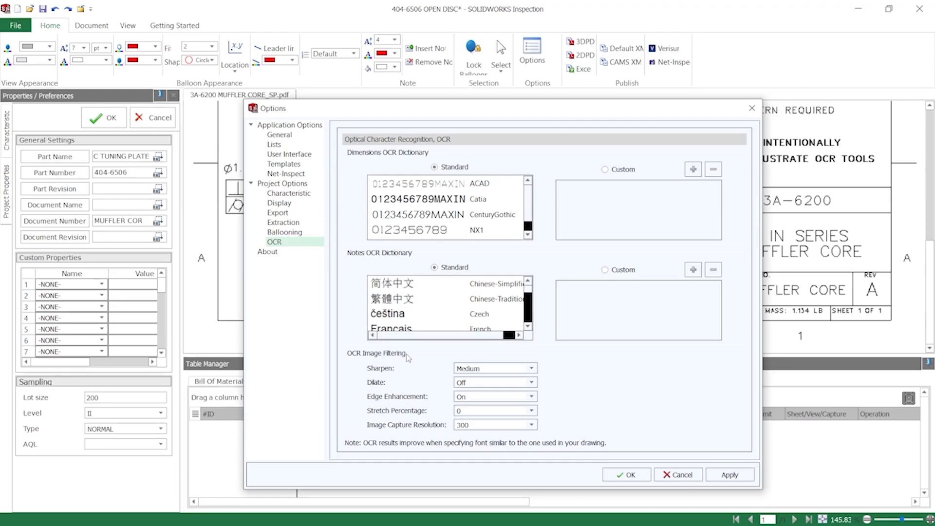
left_click(479, 183)
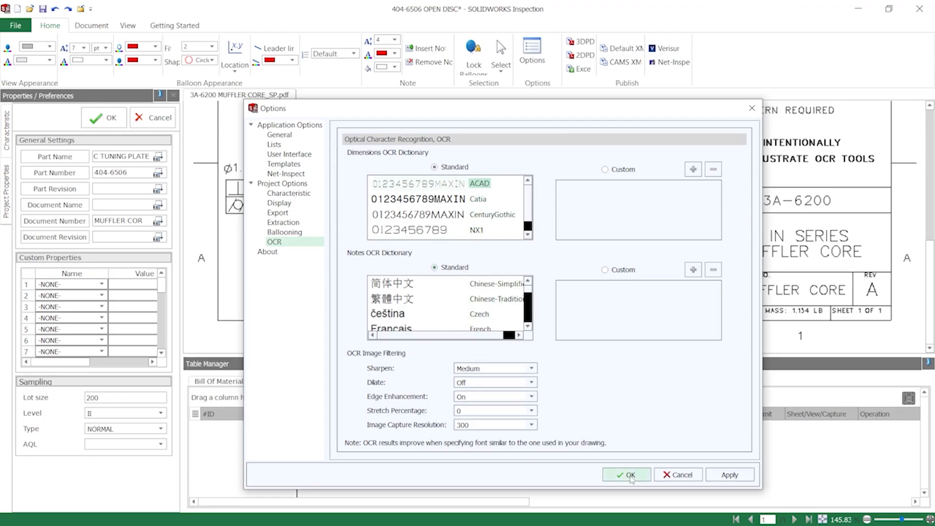
left_click(625, 474)
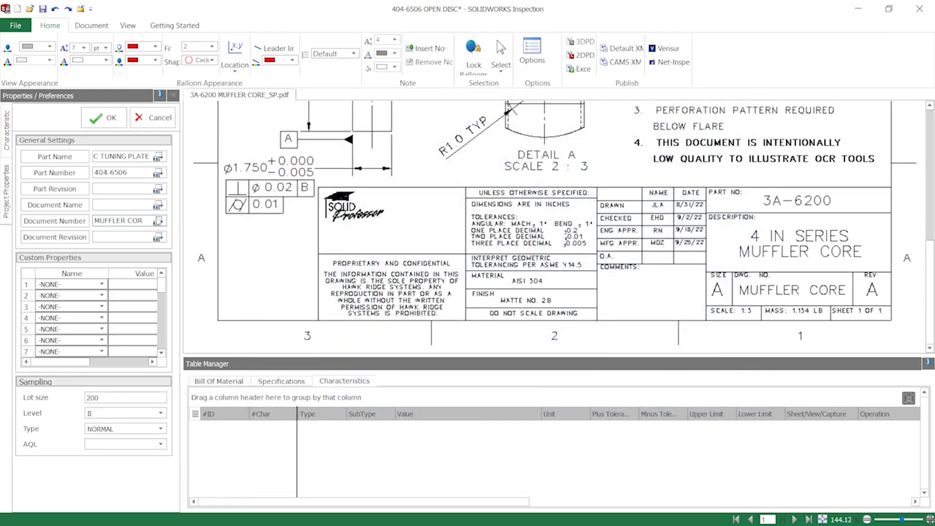